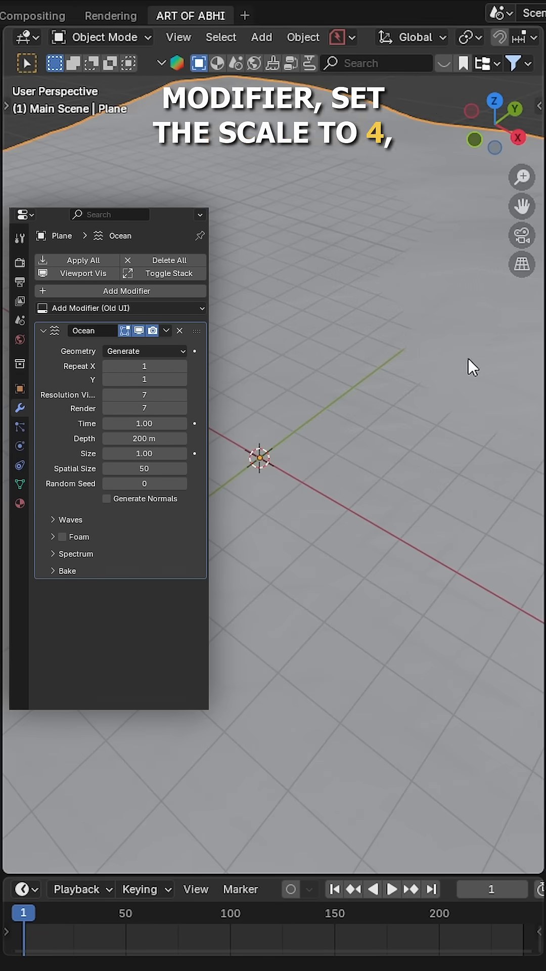
Set Ocean waves to scale 4, smallest wave 0.85 m, choppiness 0.04, and adjust alignment
click(144, 555)
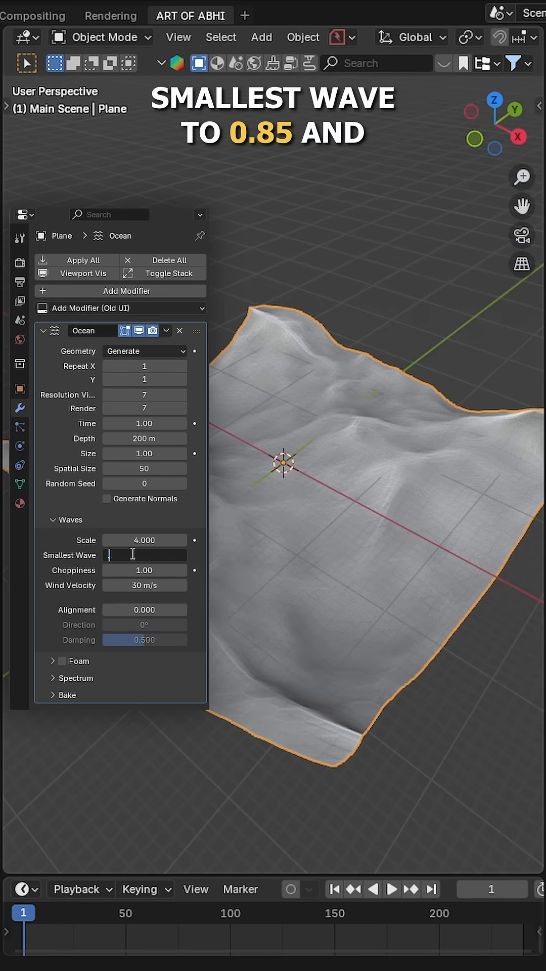
click(144, 570)
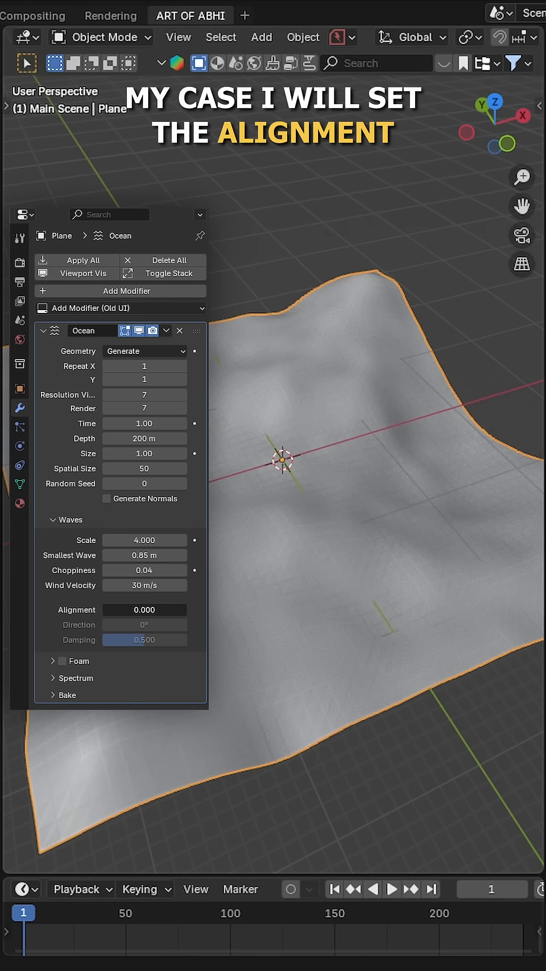
drag(144, 610, 154, 609)
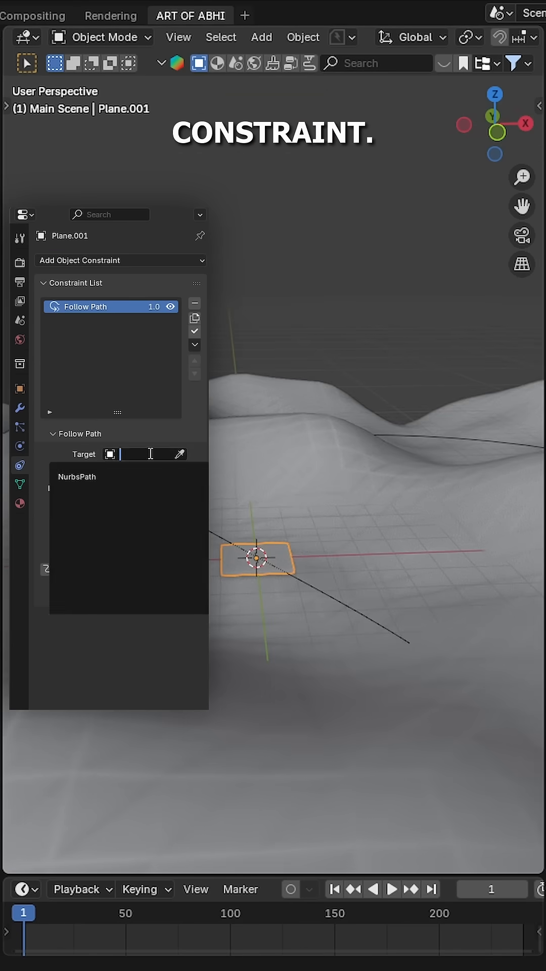
Target NurbsPath in Follow Path with Fixed Position, then go to the last frame
click(77, 477)
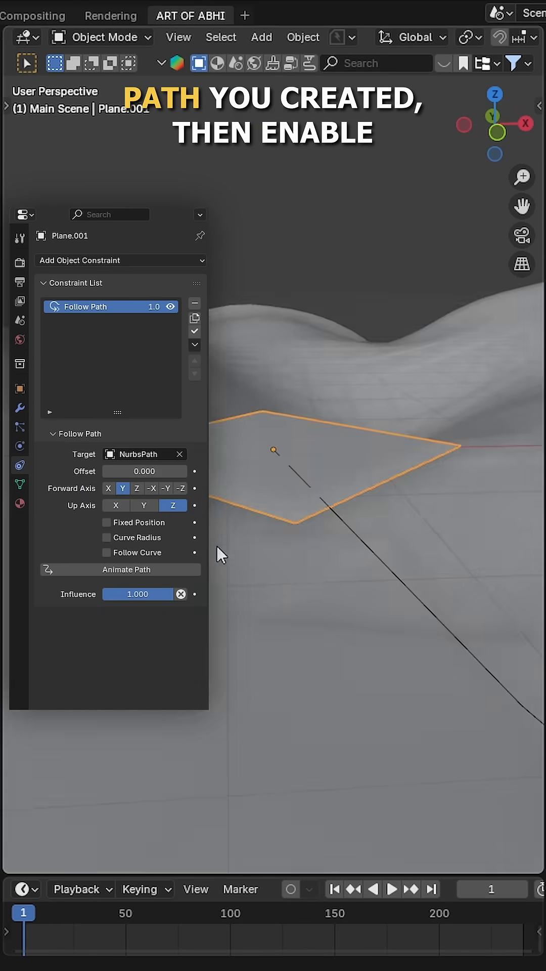
click(107, 552)
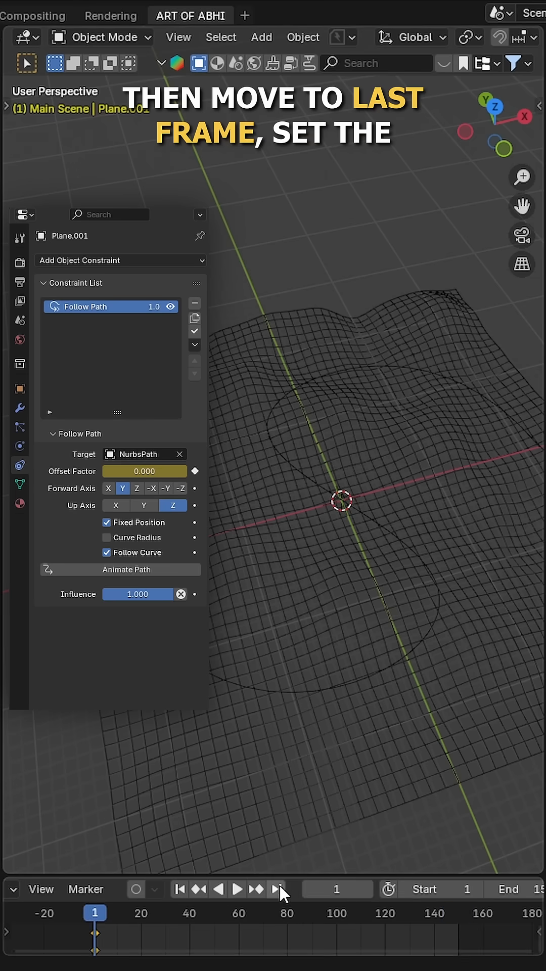
click(276, 889)
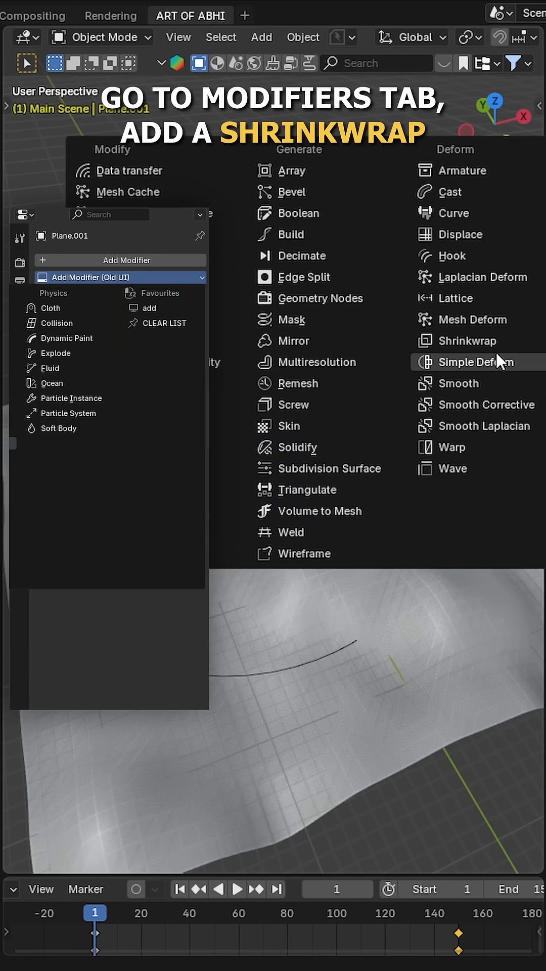
Add a Shrinkwrap deform modifier to the small guide plane
click(460, 341)
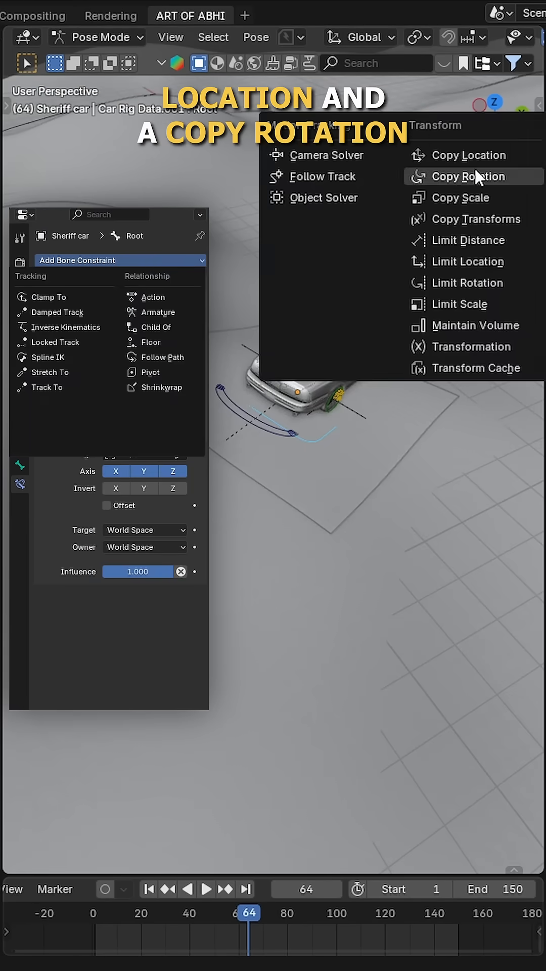
Add Copy Rotation to the root bone, targeting Guide Plane's vertex group in Local Space
click(468, 176)
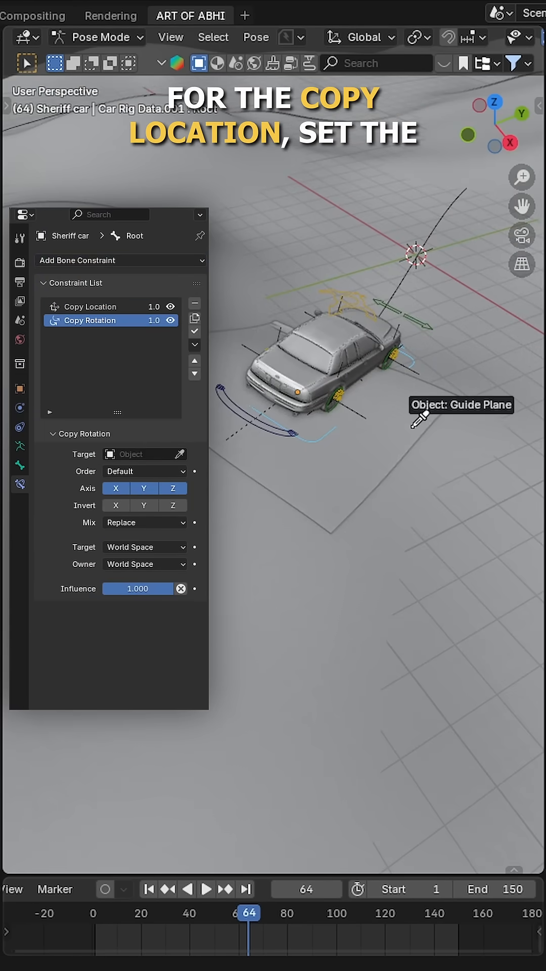
click(90, 306)
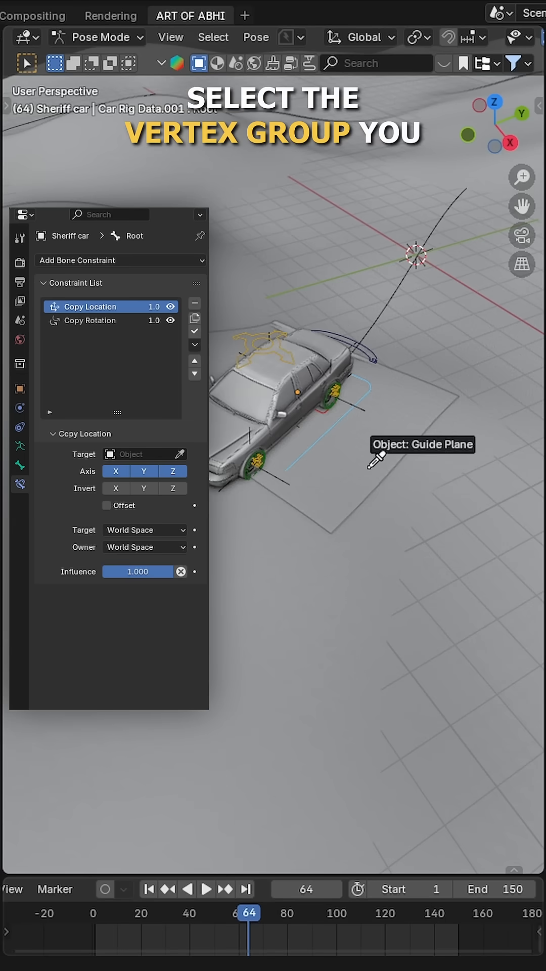
click(144, 454)
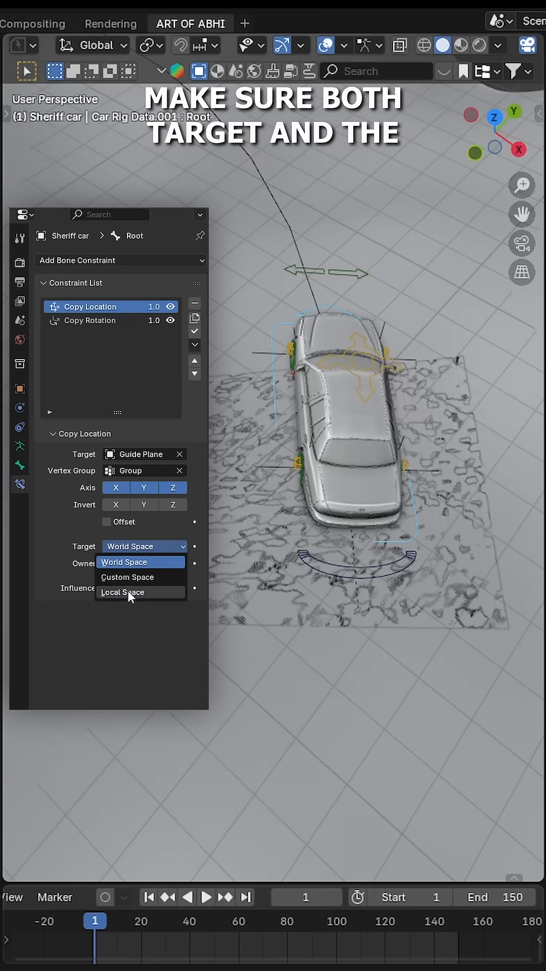
click(122, 592)
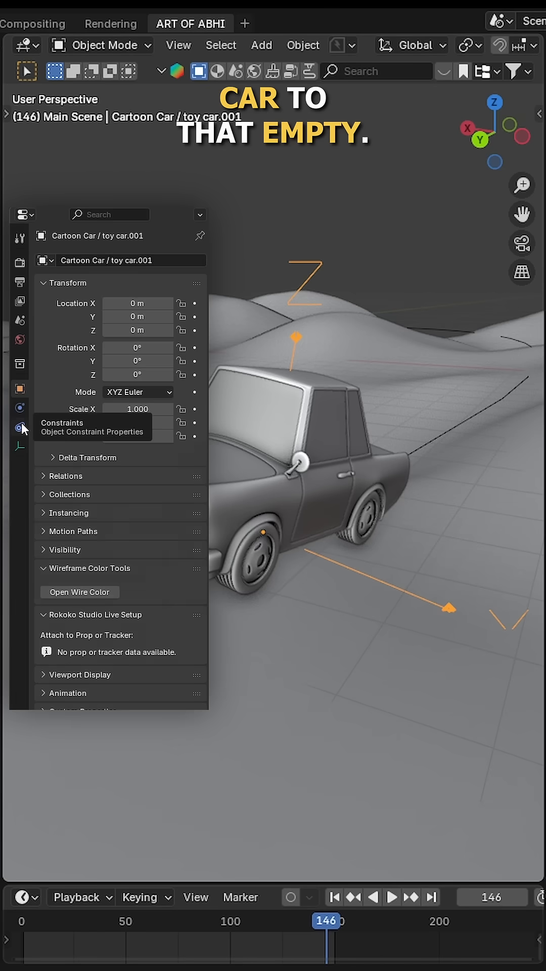
Inspect the cartoon car's Copy Location and Copy Rotation constraints from Plane.001
click(19, 428)
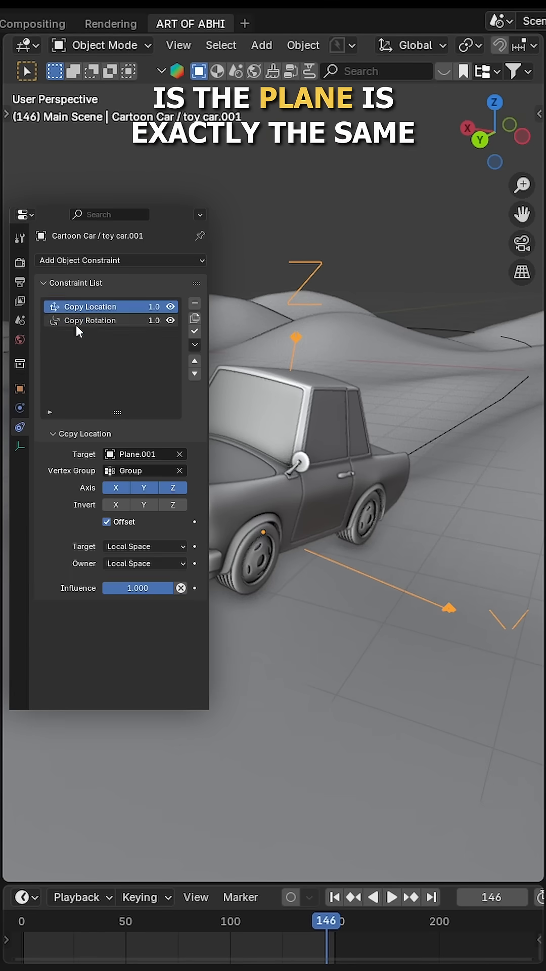
click(90, 320)
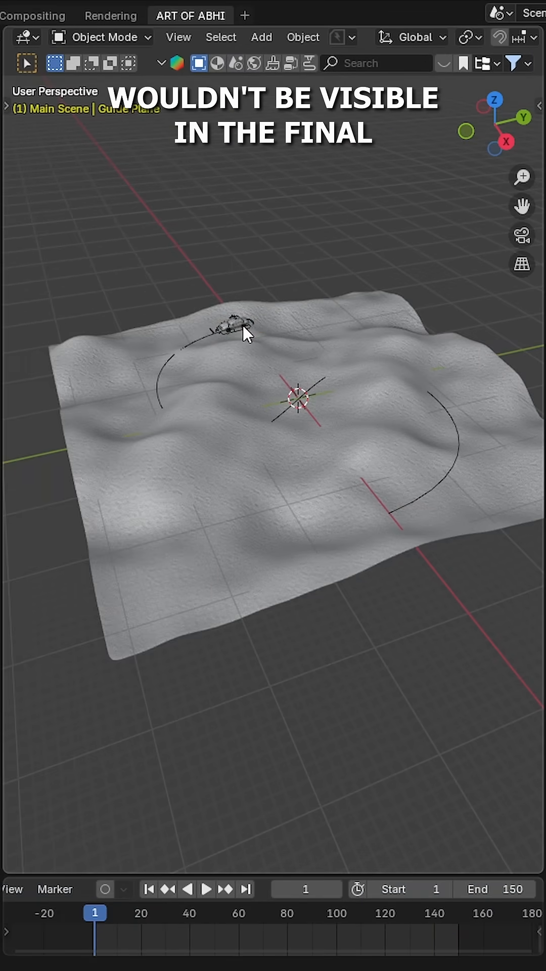
Select the Guide Plane beneath the car in the timeline area
click(206, 889)
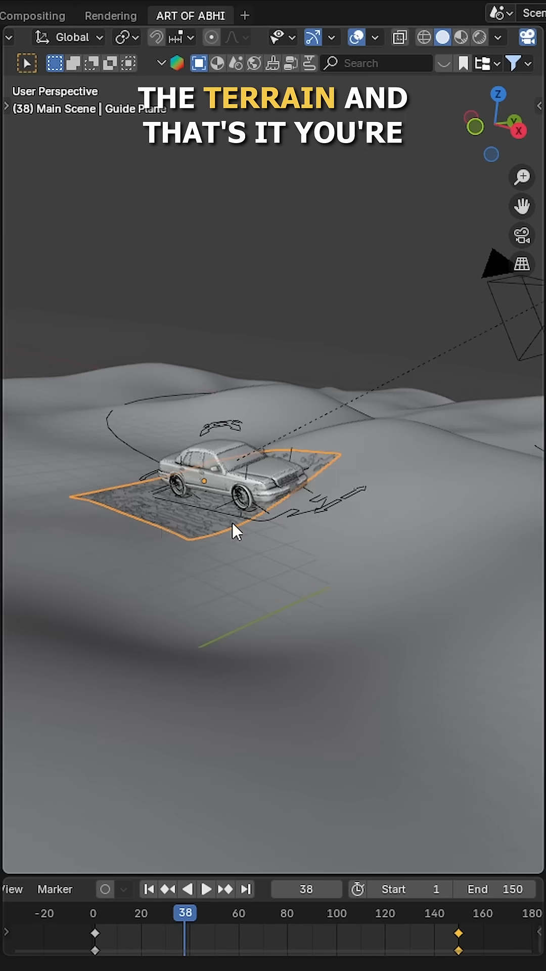
Play the animation from the Timeline's Play button
click(209, 889)
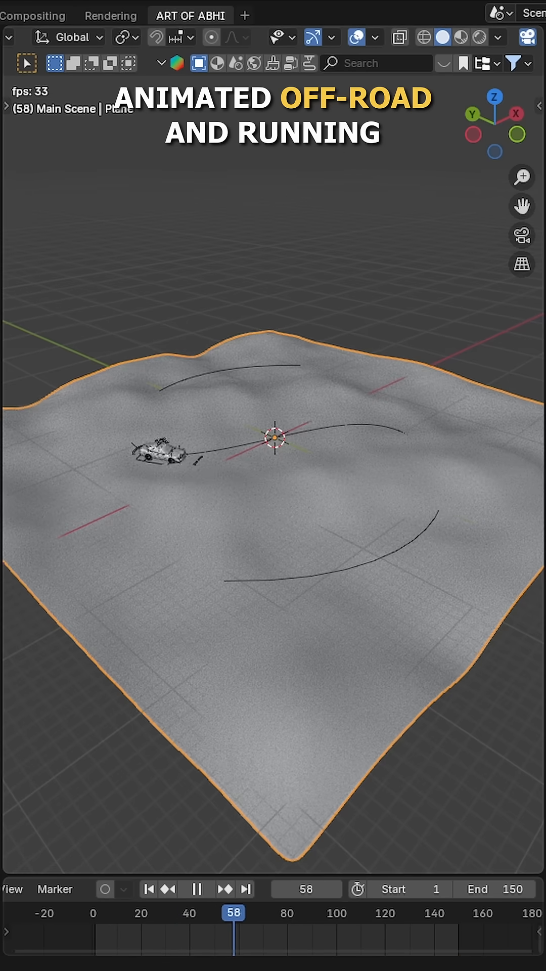